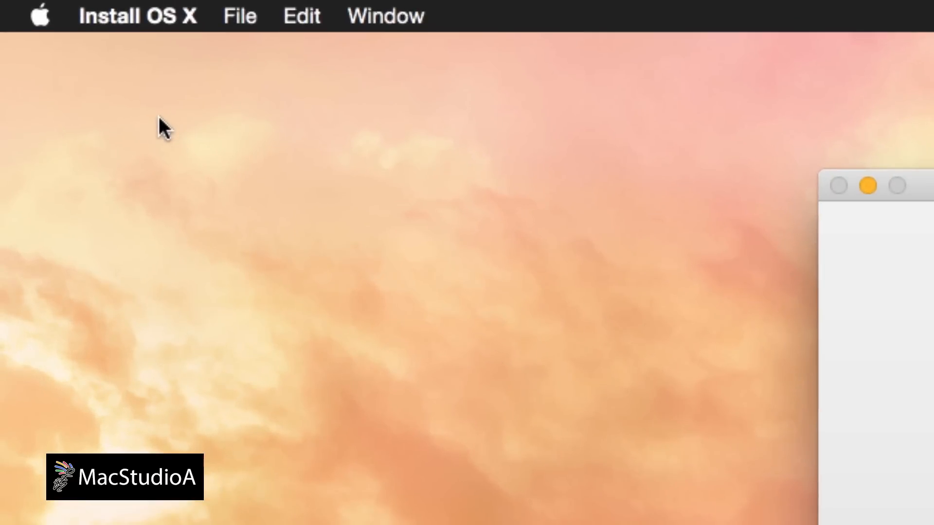
Step: Quit Install OS X from its application menu, leaving the Finder desktop
click(137, 15)
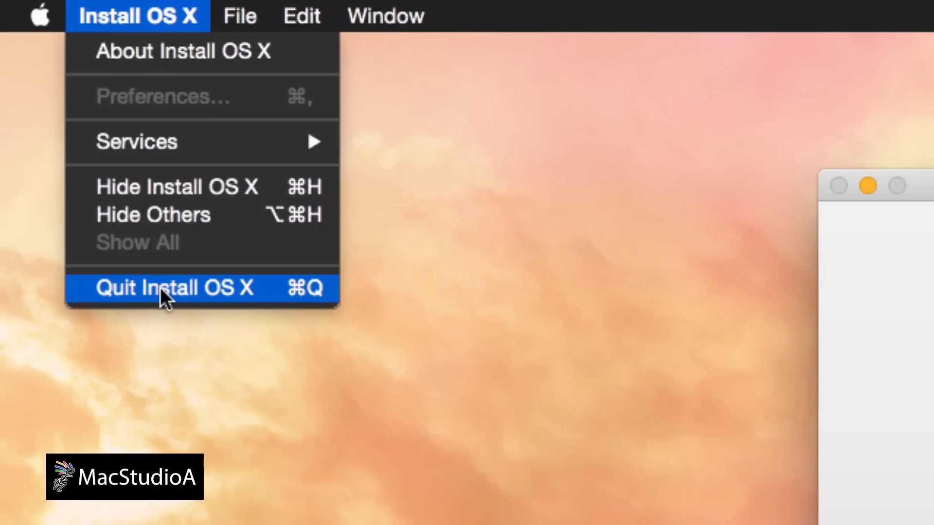
click(172, 288)
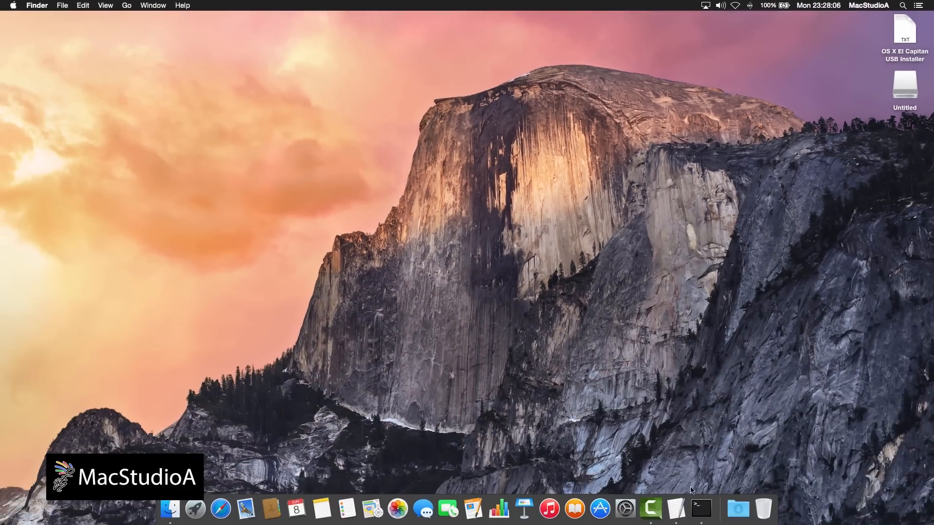
Step: Launch Terminal from the Dock
click(700, 509)
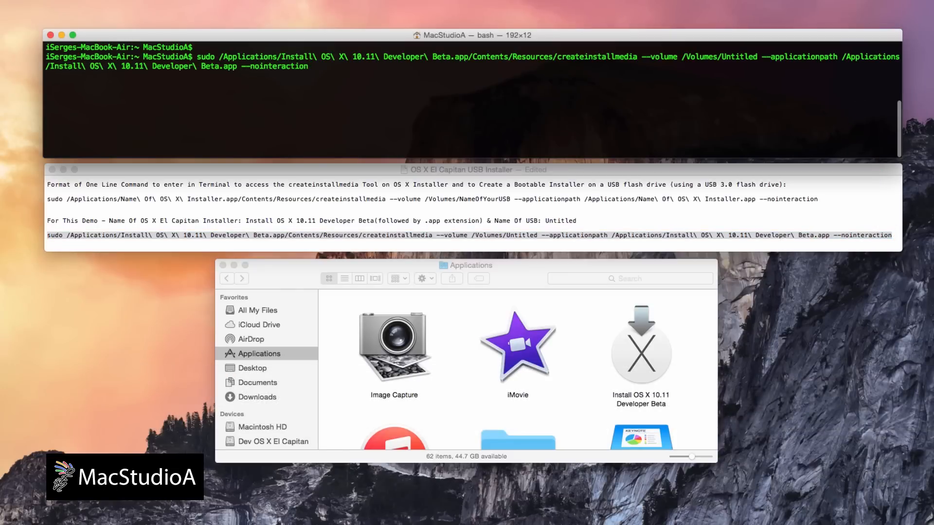
Step: Run sudo createinstallmedia with --volume /Volumes/Untitled to reach the admin password prompt
key(Return)
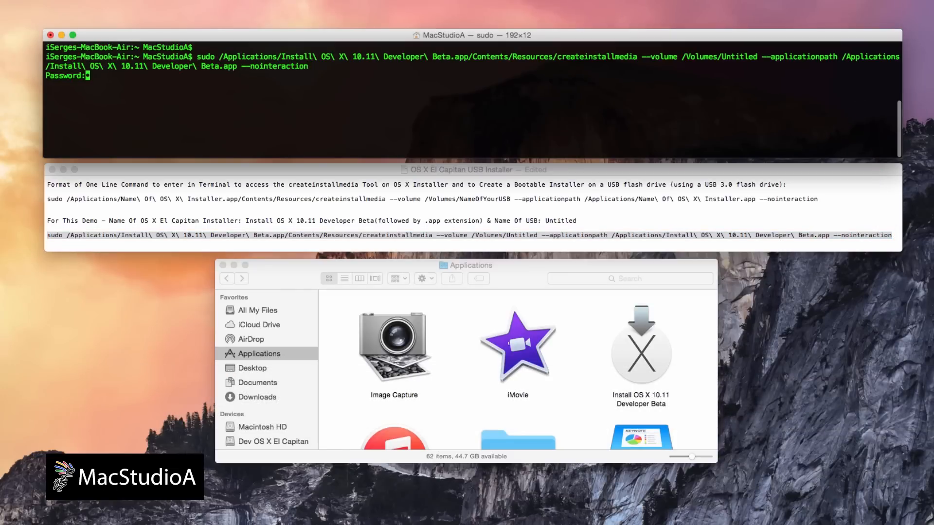